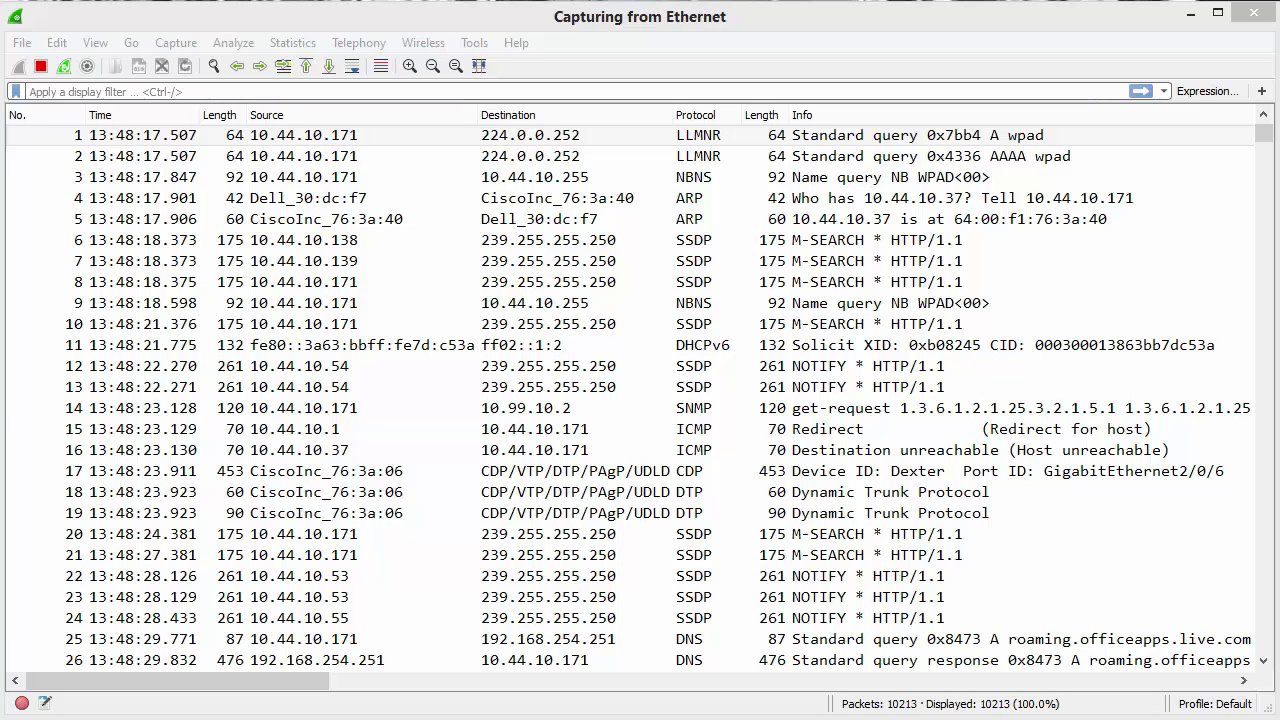
{"action": "mouse_move", "coordinate": [269, 35]}
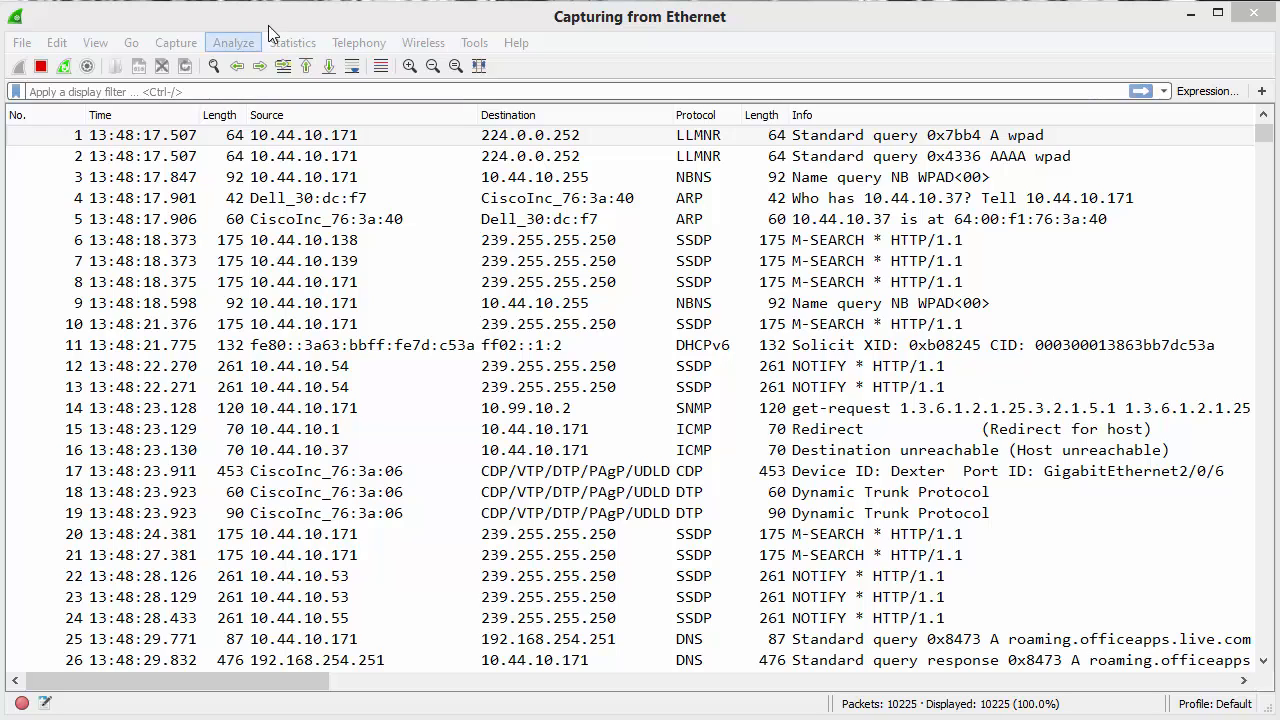
Open the Statistics menu during the running Ethernet capture.
{"action": "left_click", "coordinate": [292, 42]}
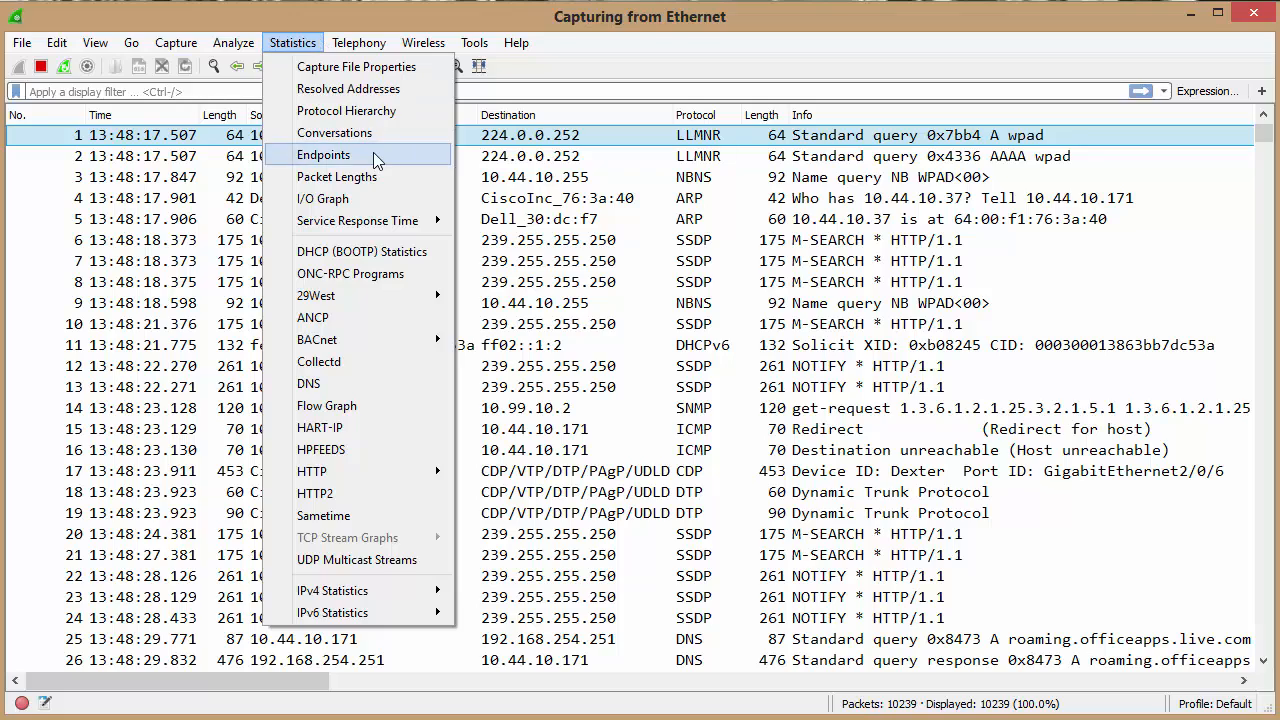
Show the Endpoints statistics with per-address packet and byte counts.
{"action": "left_click", "coordinate": [322, 154]}
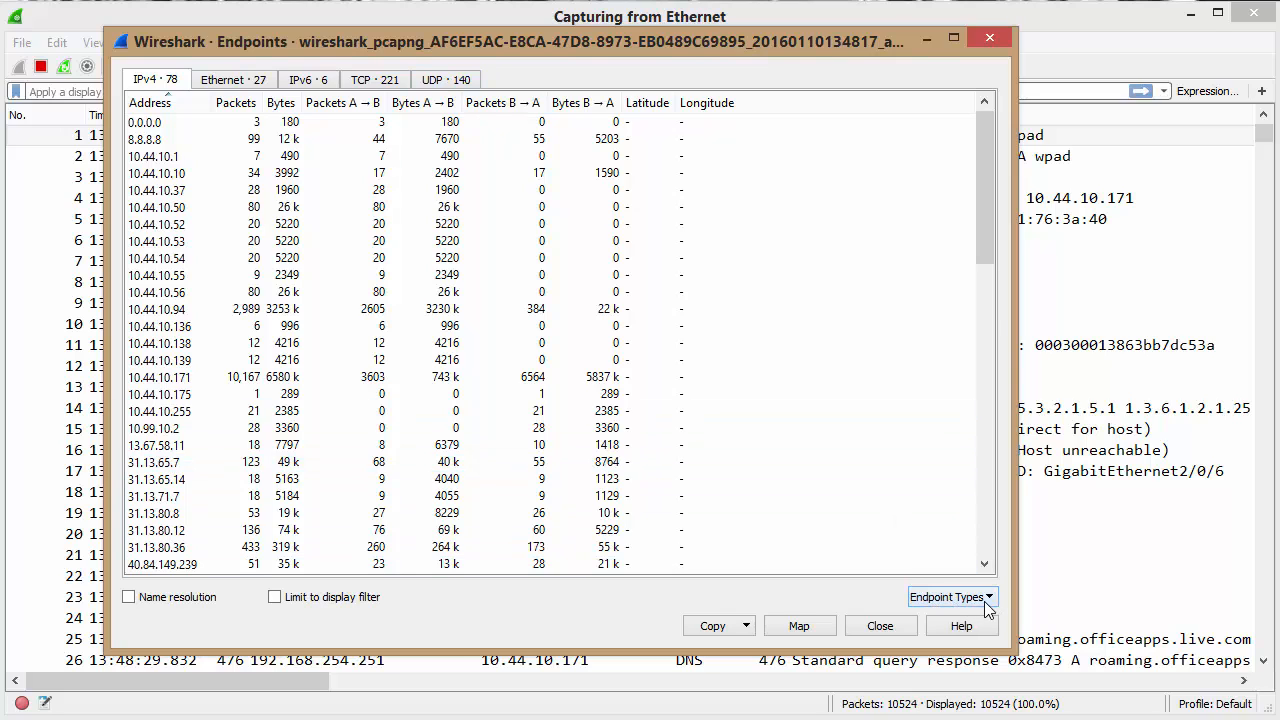
Uncheck IPv6 under Endpoint Types, leaving Ethernet, IPv4, TCP and UDP.
{"action": "left_click", "coordinate": [952, 597]}
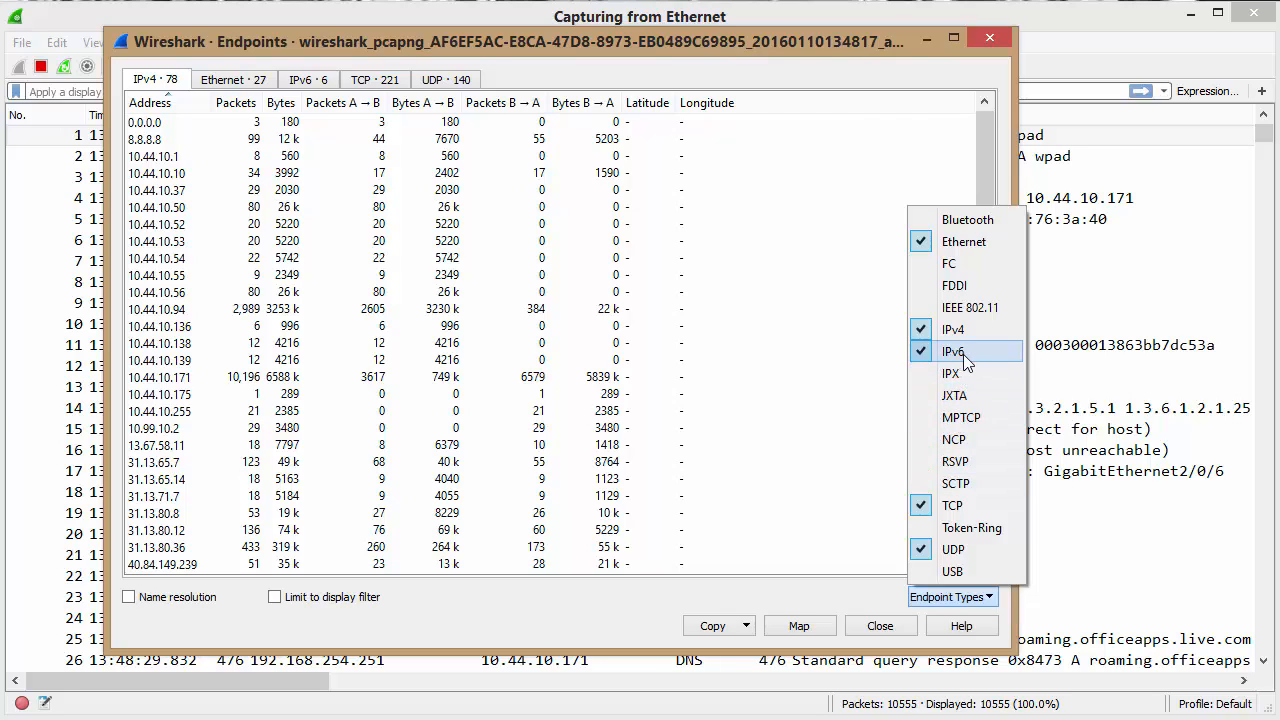
{"action": "left_click", "coordinate": [952, 351]}
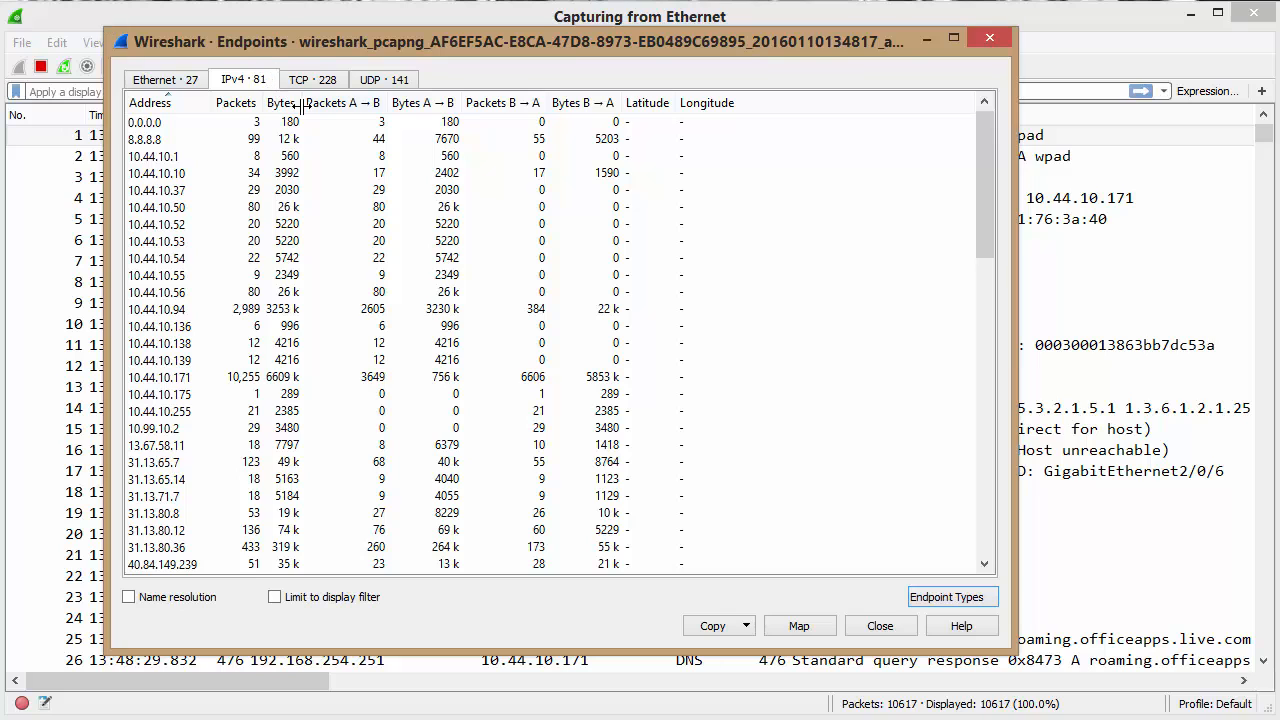
{"action": "left_click", "coordinate": [156, 173]}
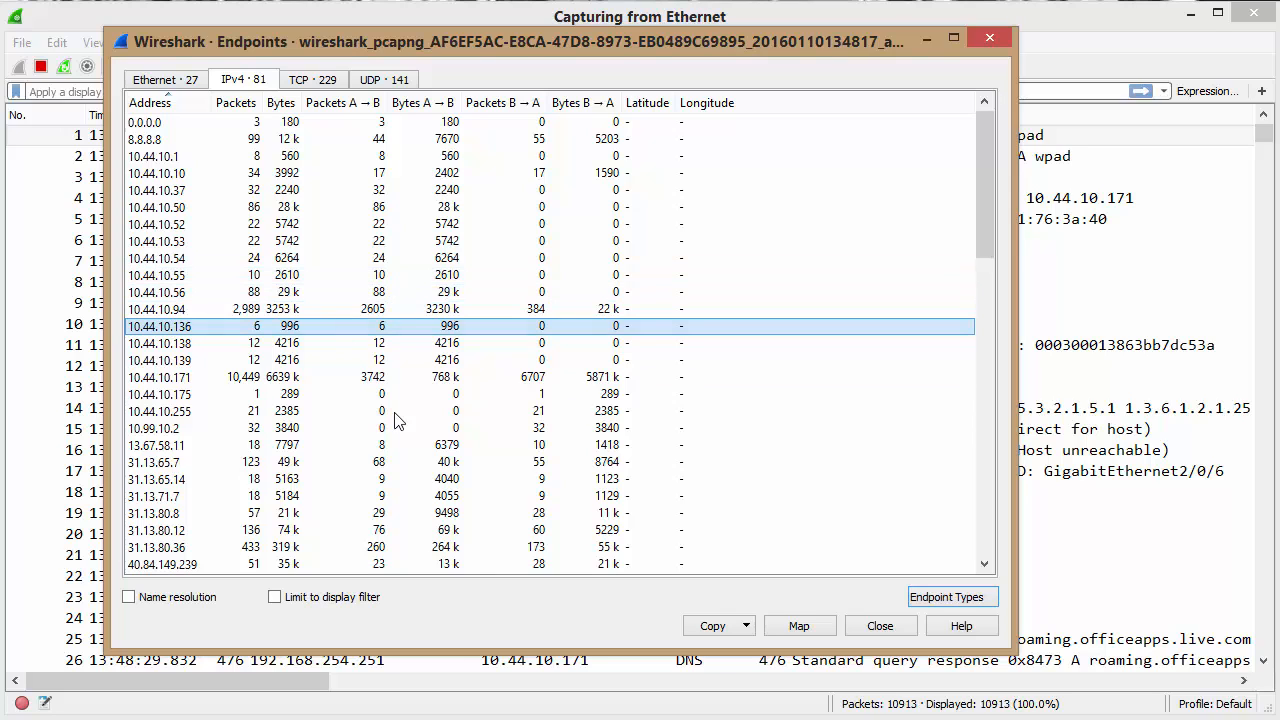
Show the CSV and YAML copy formats for the endpoint table.
{"action": "left_click", "coordinate": [746, 625]}
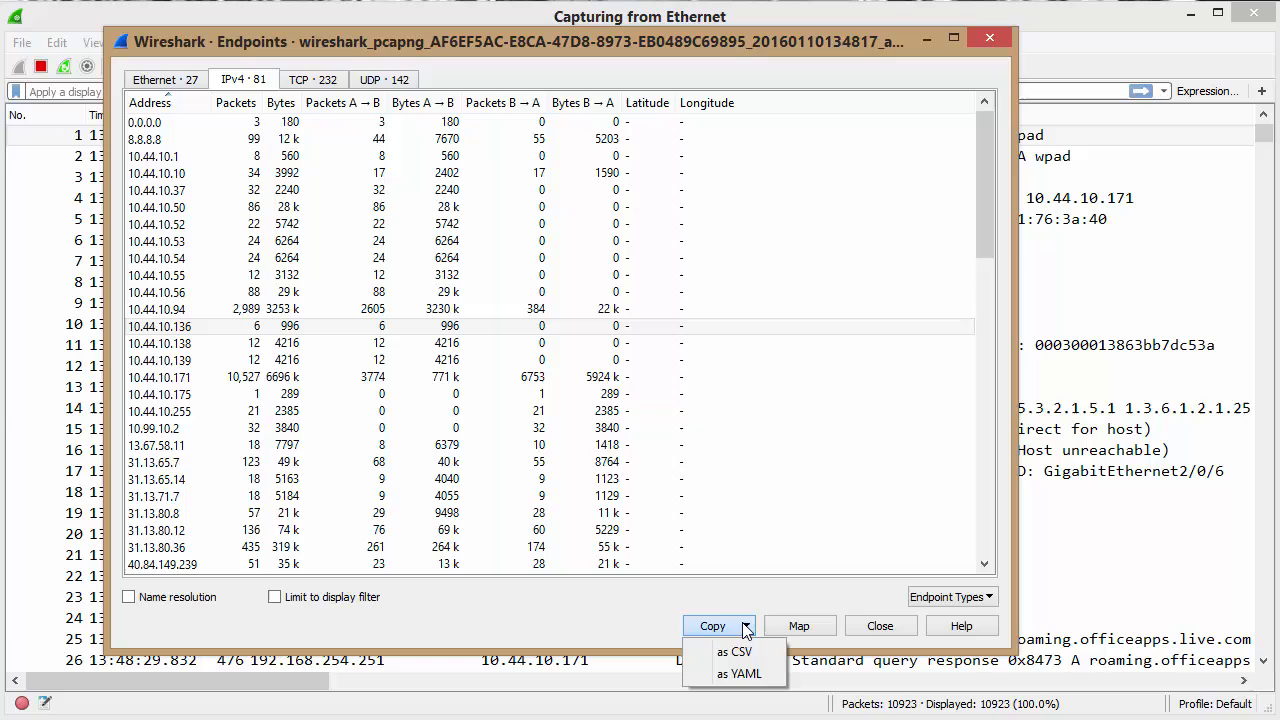
{"action": "mouse_move", "coordinate": [734, 653]}
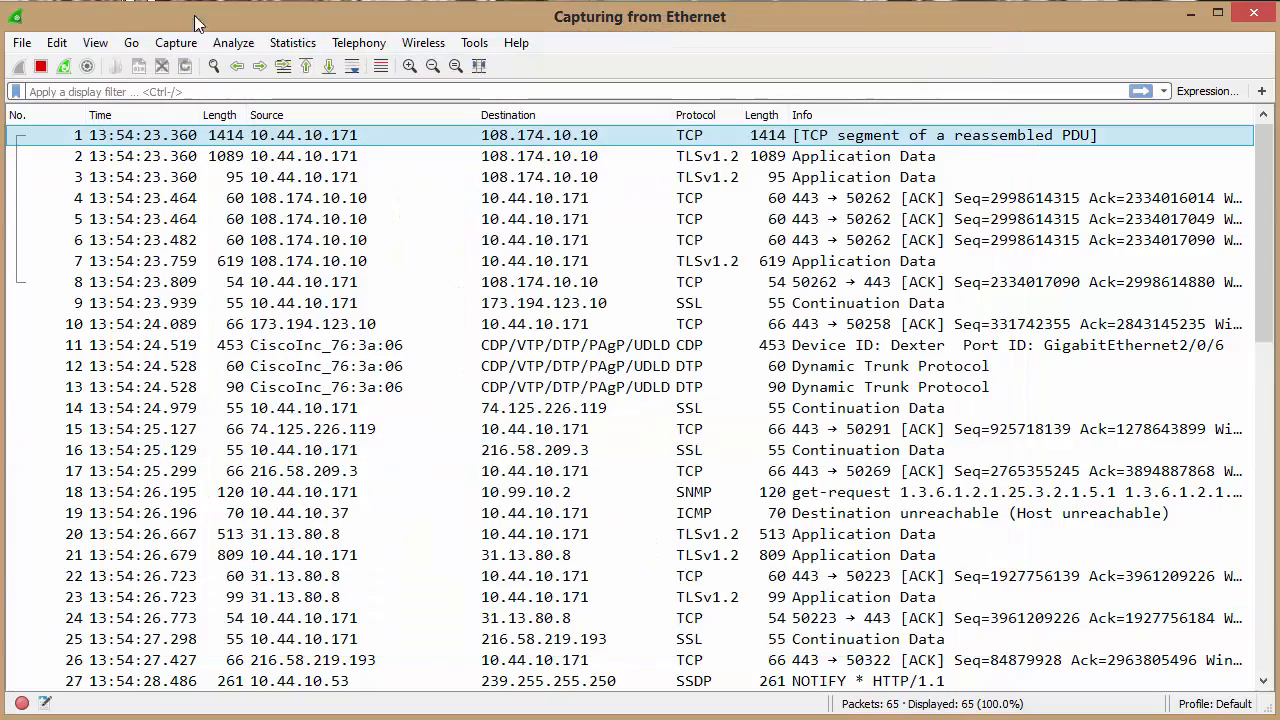
Reopen Endpoints for the restarted capture and select the 10.44.10.50 IPv4 endpoint.
{"action": "left_click", "coordinate": [292, 42]}
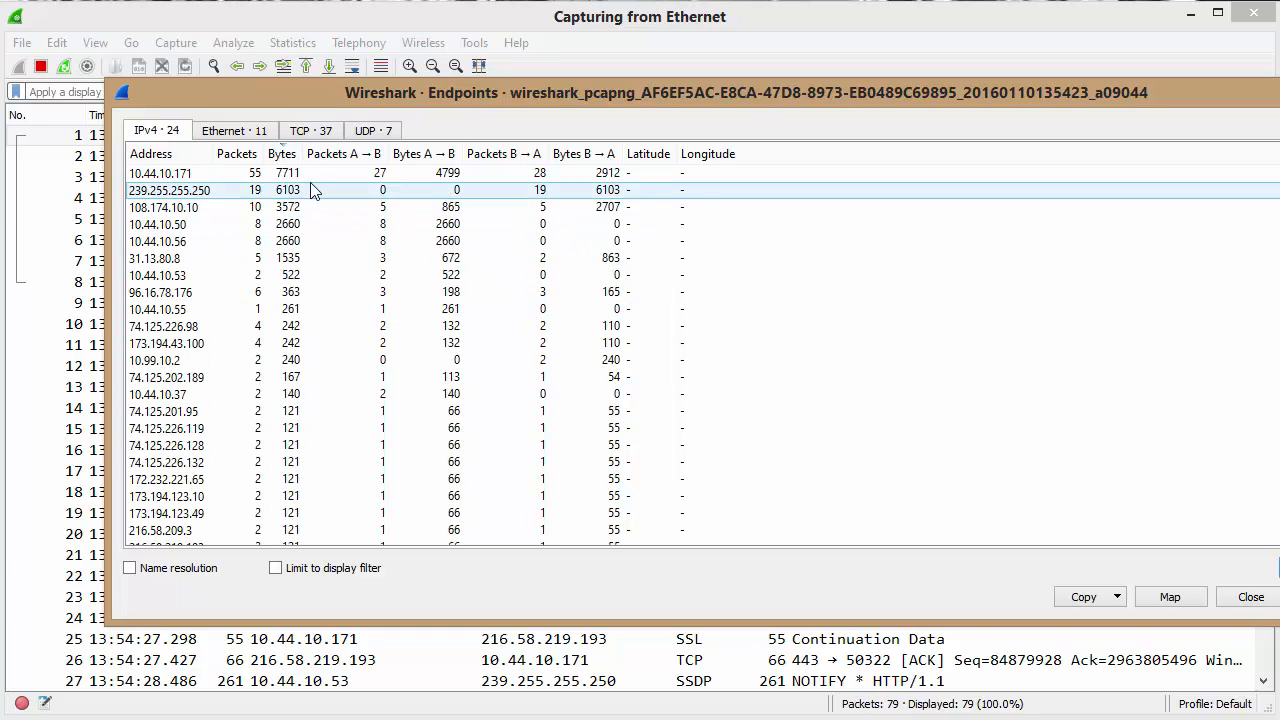
{"action": "left_click", "coordinate": [157, 224]}
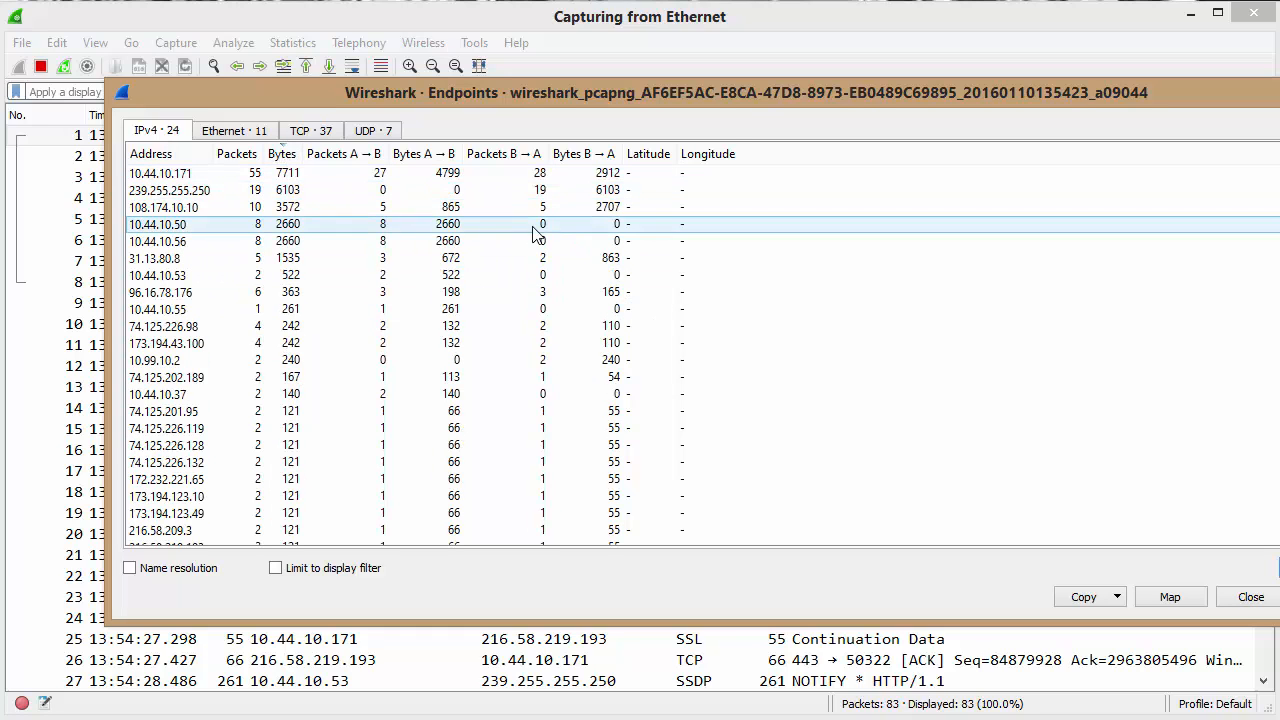